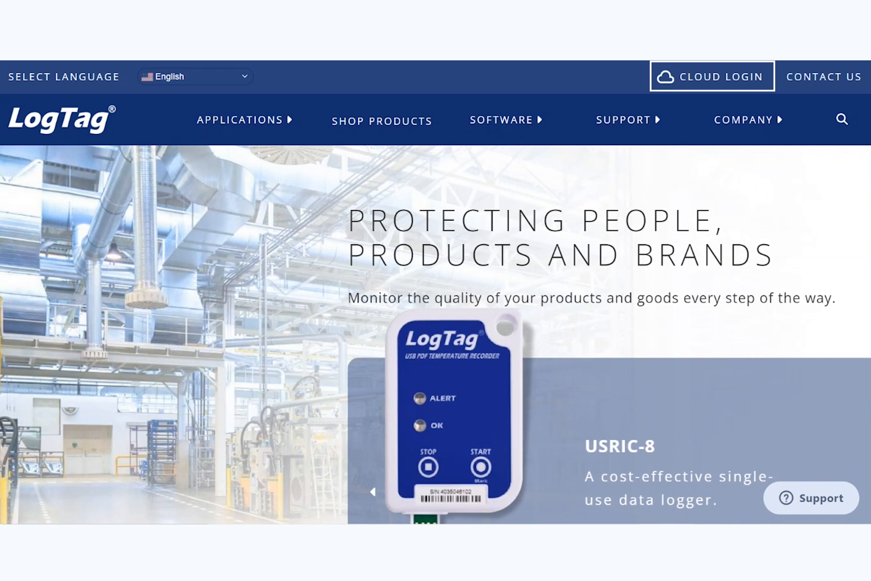
Sign in via Cloud Login to reach the Shipments dashboard
click(711, 77)
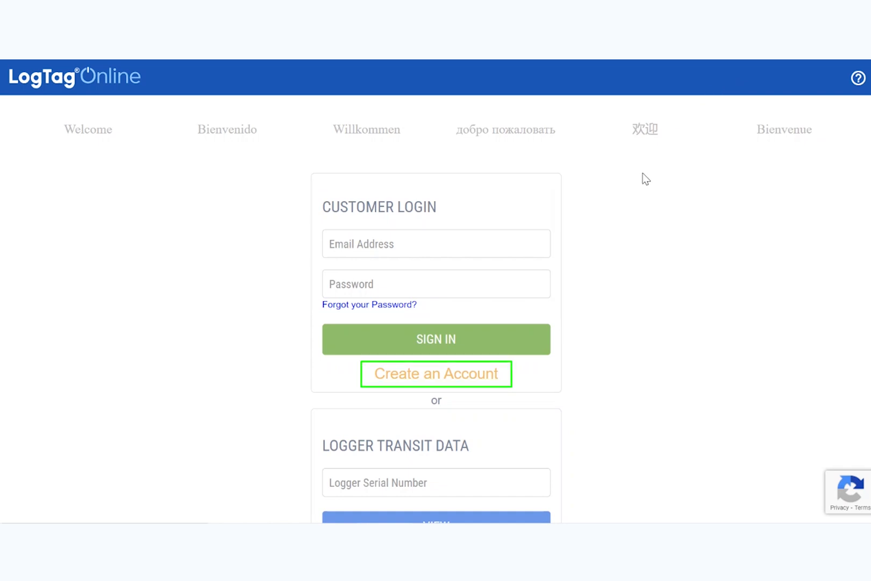
click(435, 373)
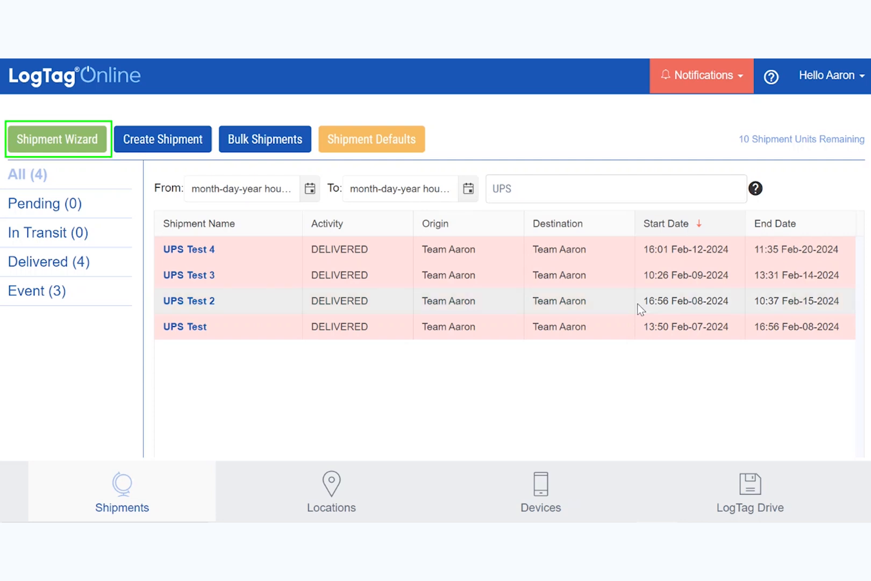
Start the Shipment Wizard with origin LogTag, destination Toronto, 90 days, previewing the origin area
click(57, 138)
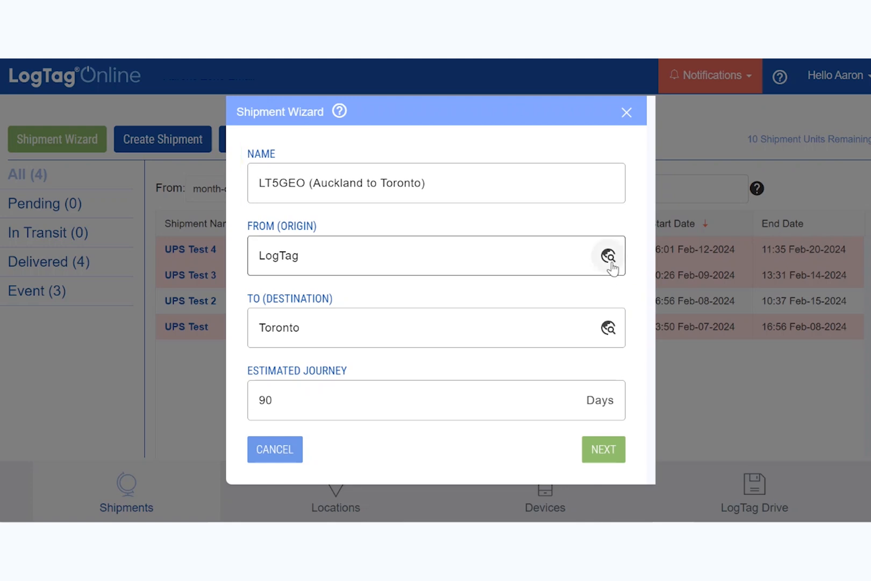
click(607, 255)
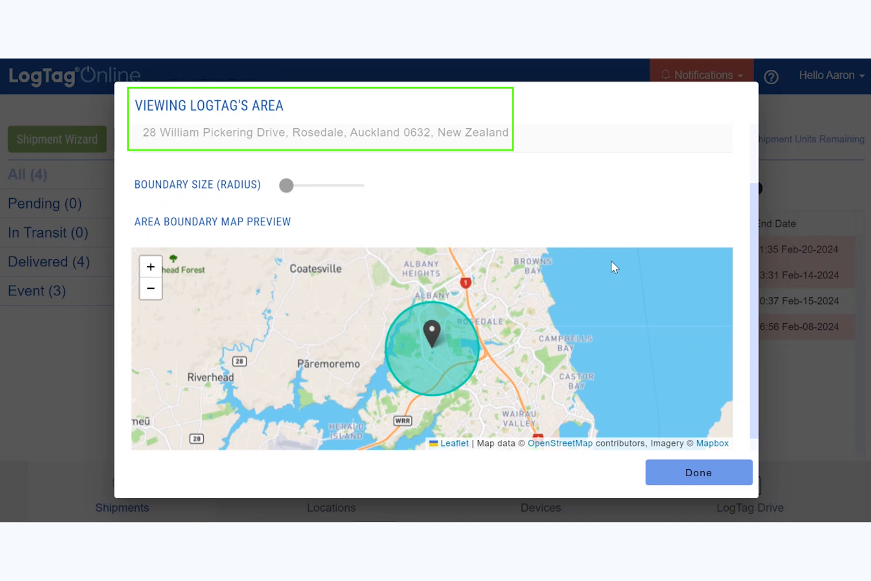
click(150, 267)
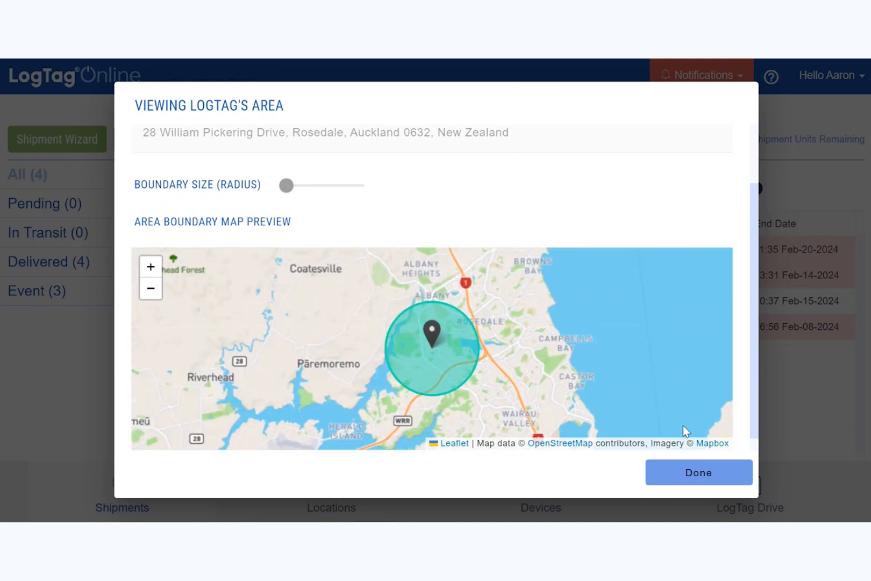
click(697, 472)
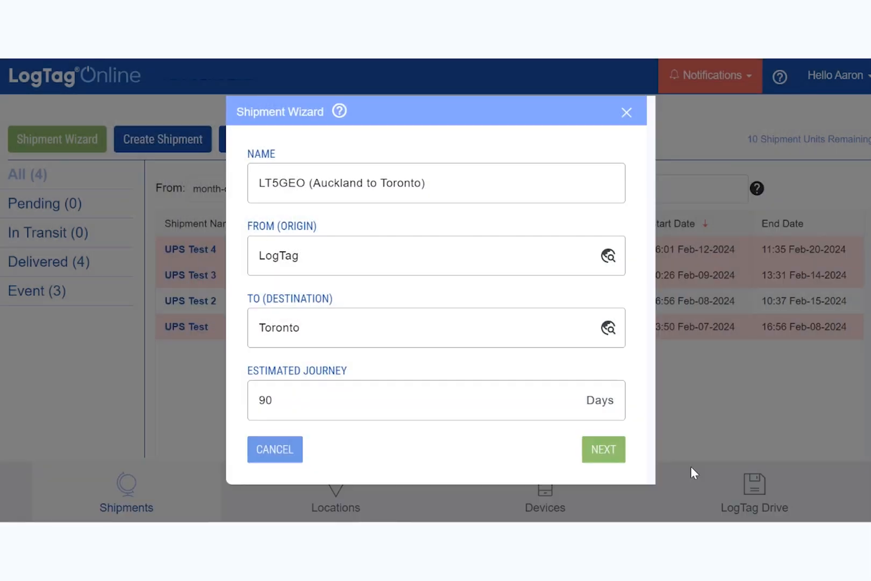
click(603, 449)
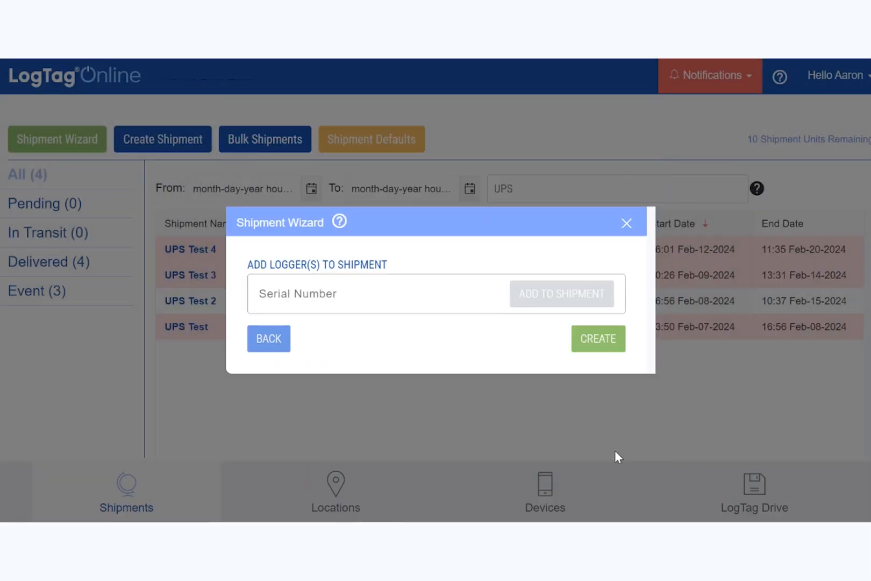
Add logger serial 123456789 to the shipment
text(12)
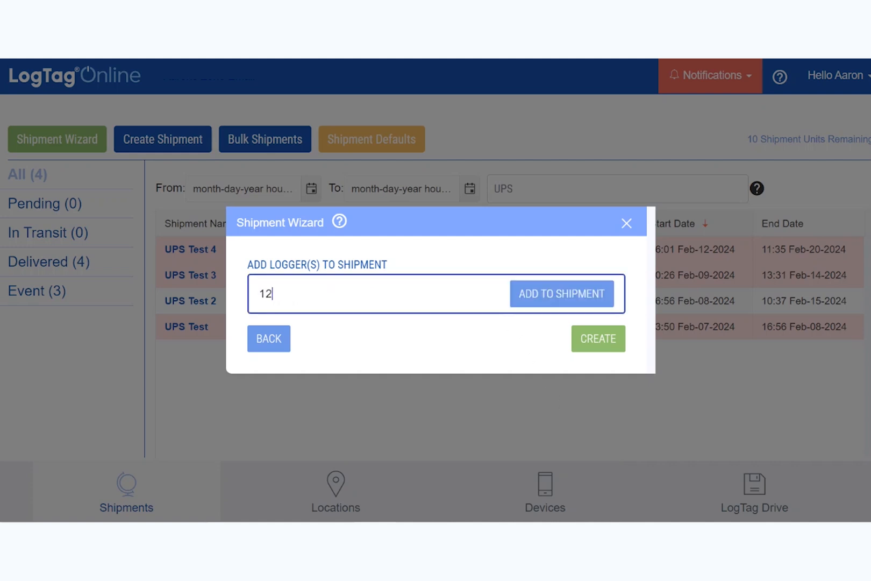
text(3456789)
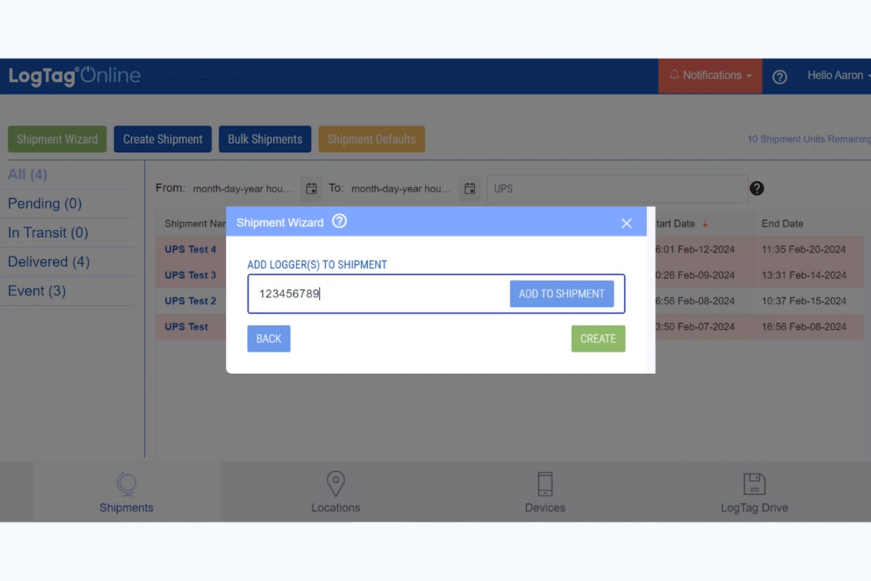
click(562, 294)
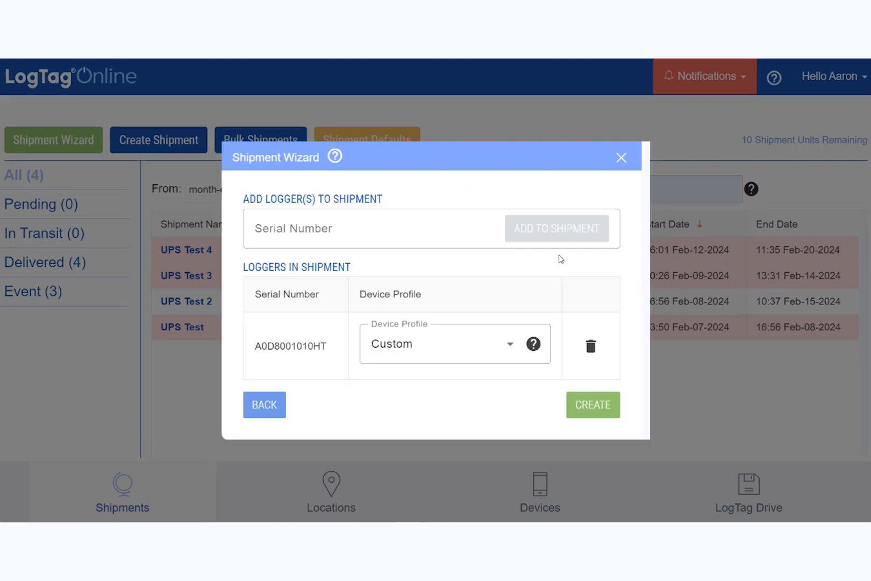
click(439, 344)
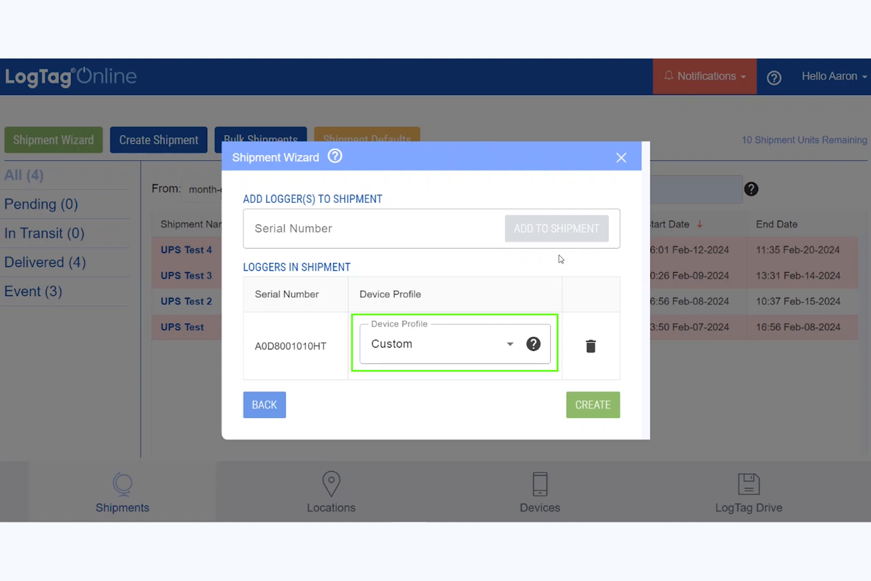
Create and save a new device profile 'LT5GEO', then create the shipment
click(453, 343)
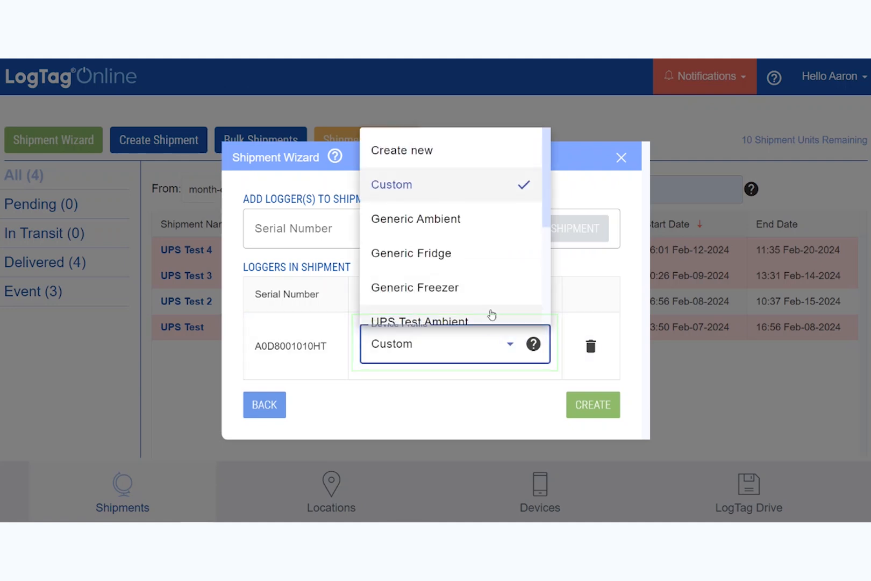
click(401, 150)
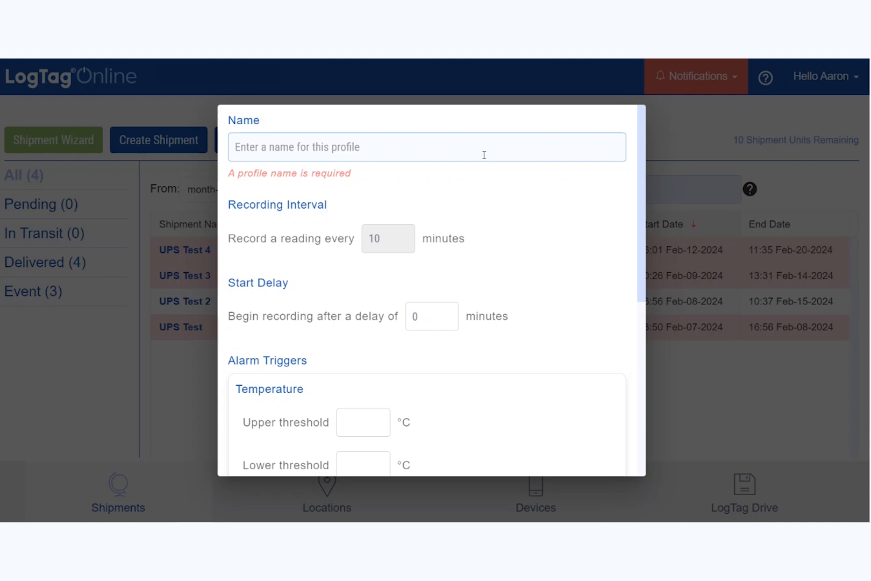
text(LT5GE0)
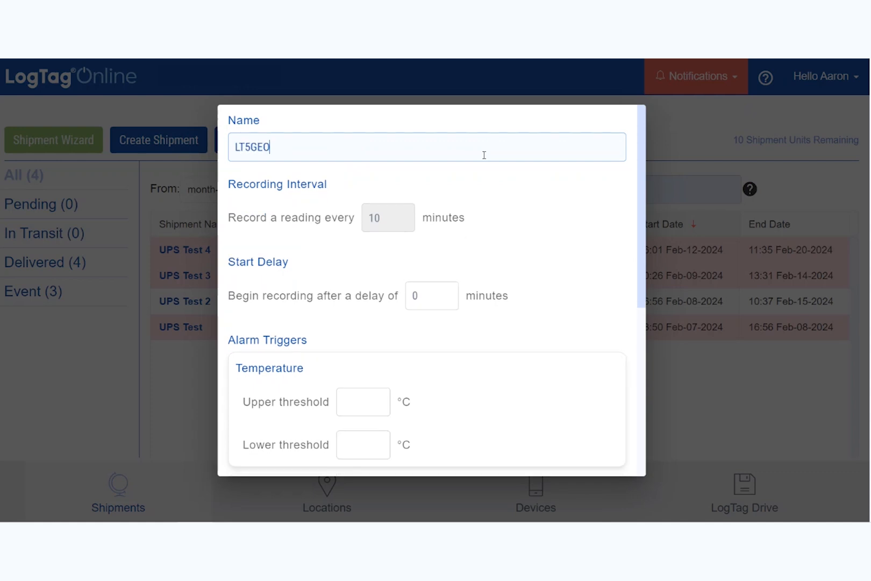
scroll(down, 3)
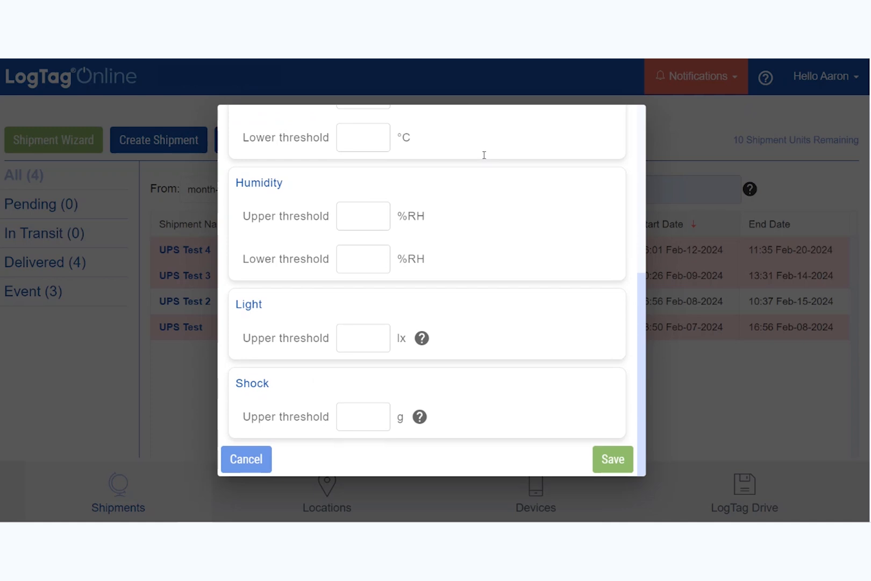
mouse_move(609, 398)
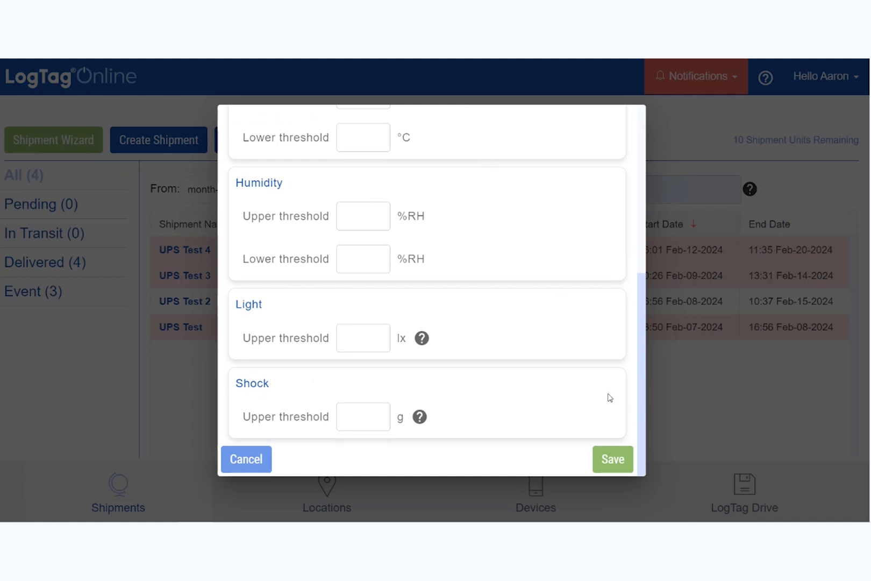
click(612, 459)
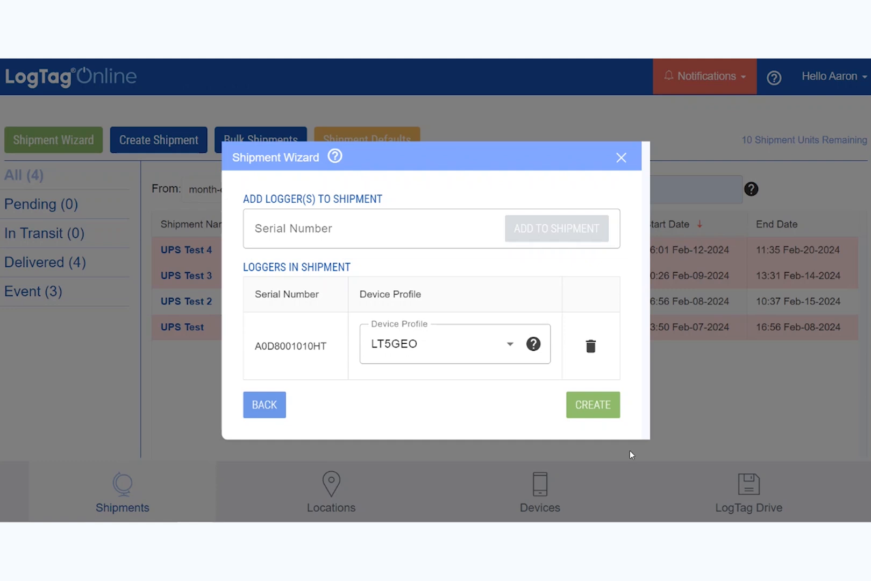
mouse_move(616, 426)
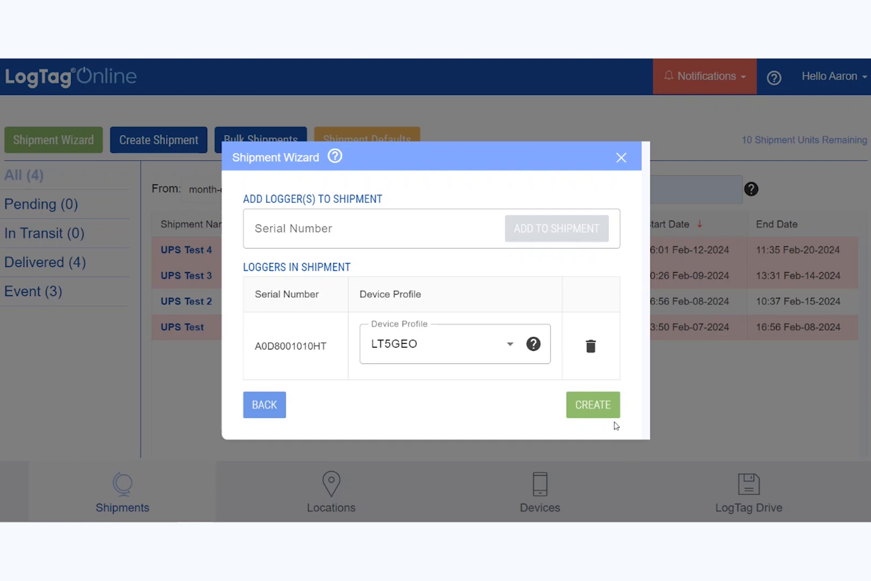
click(592, 403)
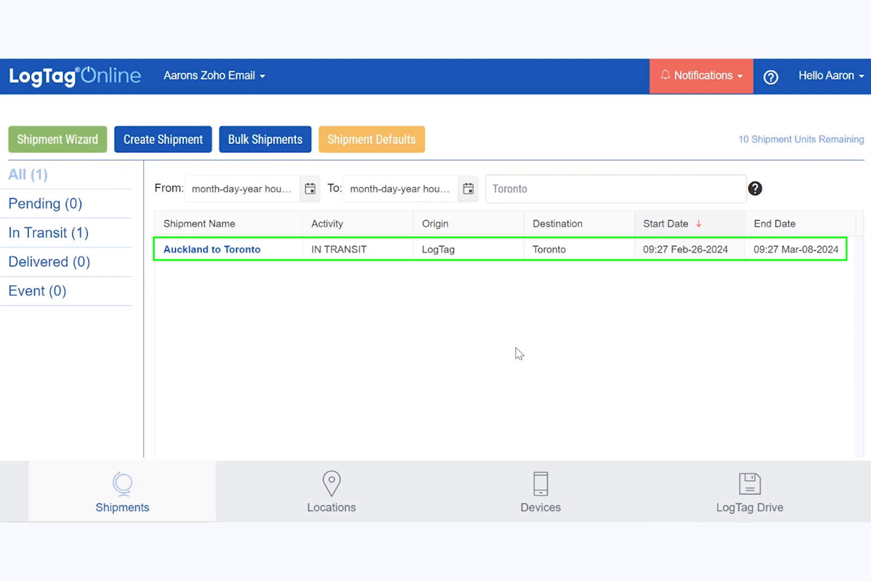
Show the Auckland to Toronto shipment's temperature and humidity chart
click(211, 249)
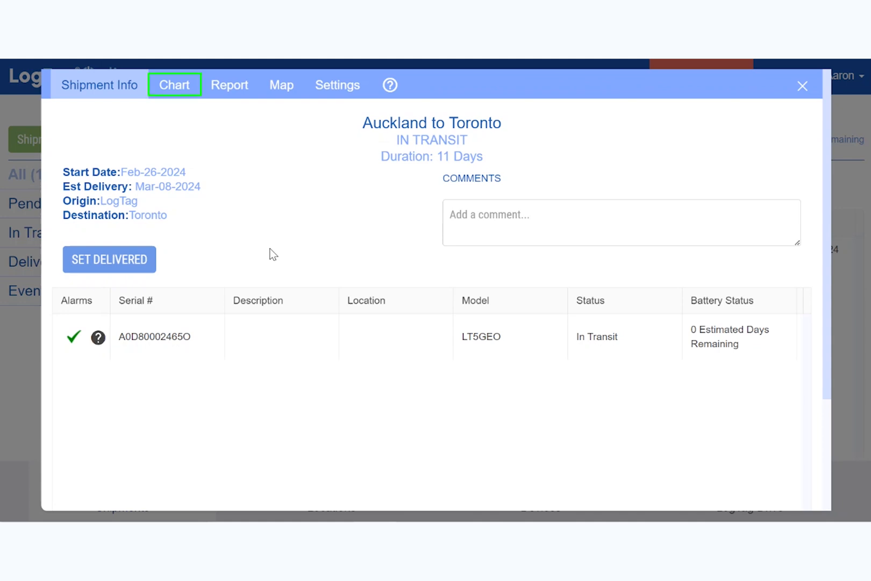
click(174, 84)
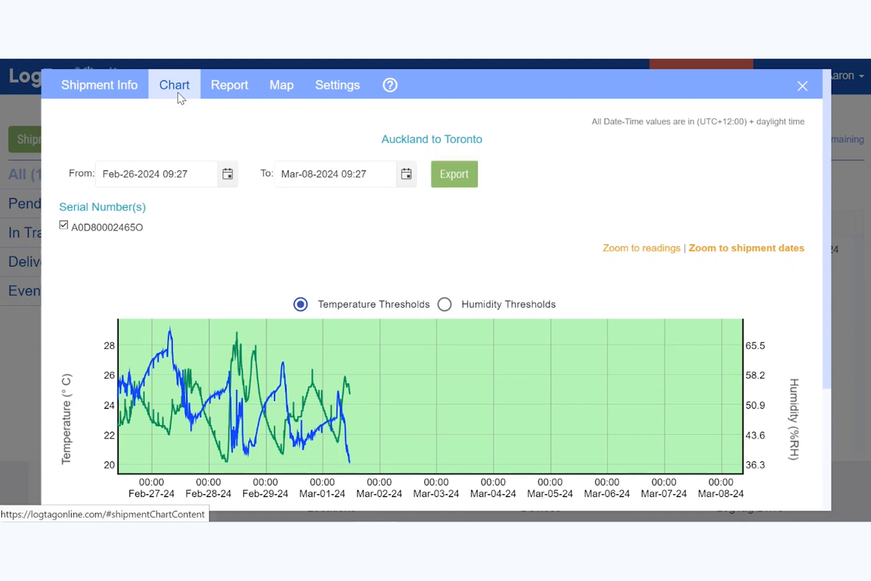
Generate the Logger Report and scroll through its temperature and humidity statistics
click(230, 84)
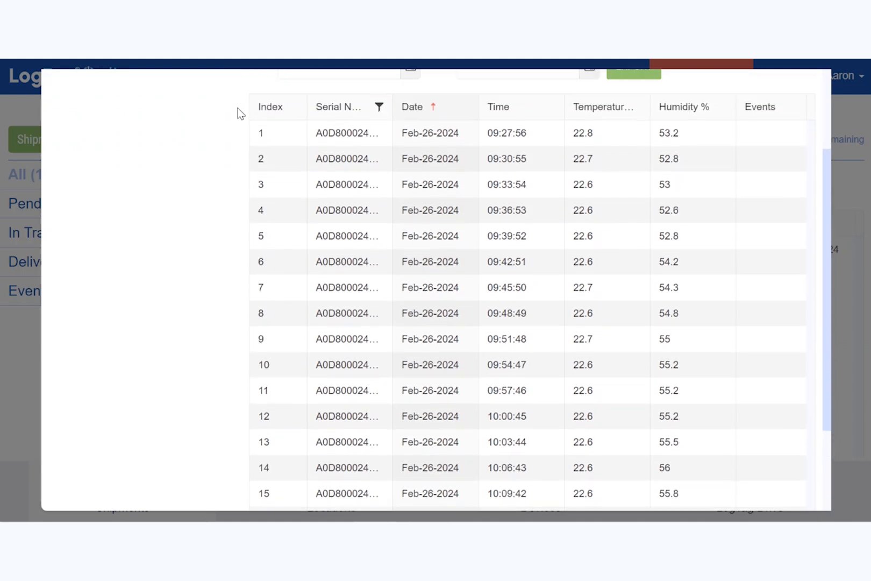
click(229, 85)
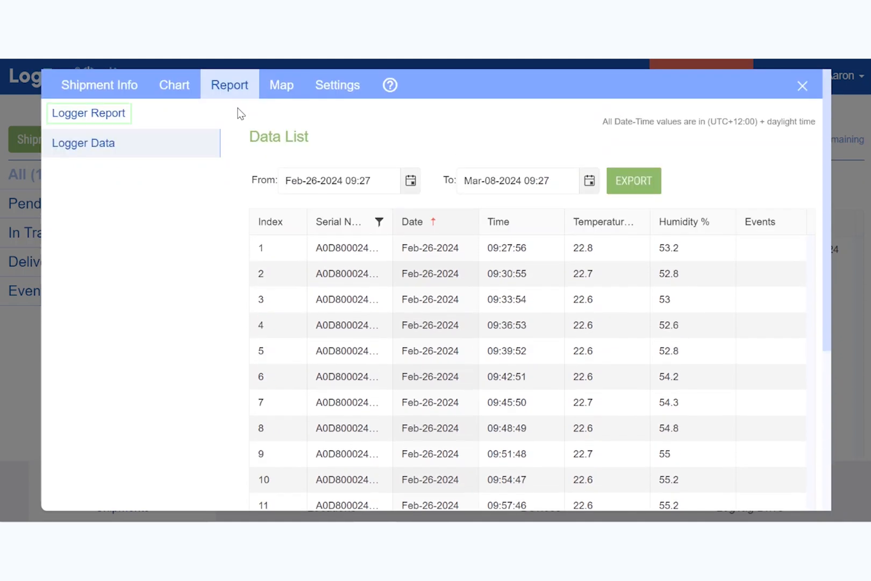
click(88, 112)
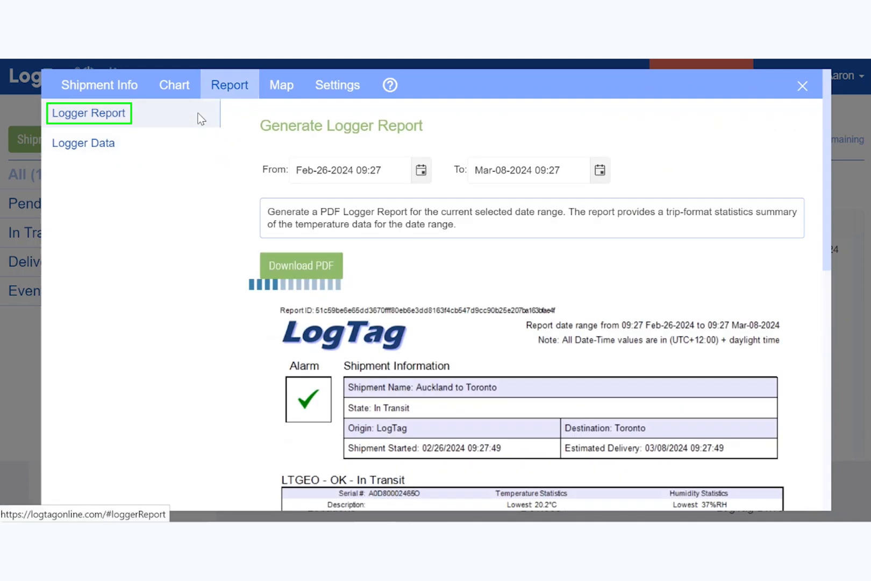
scroll(down, 3)
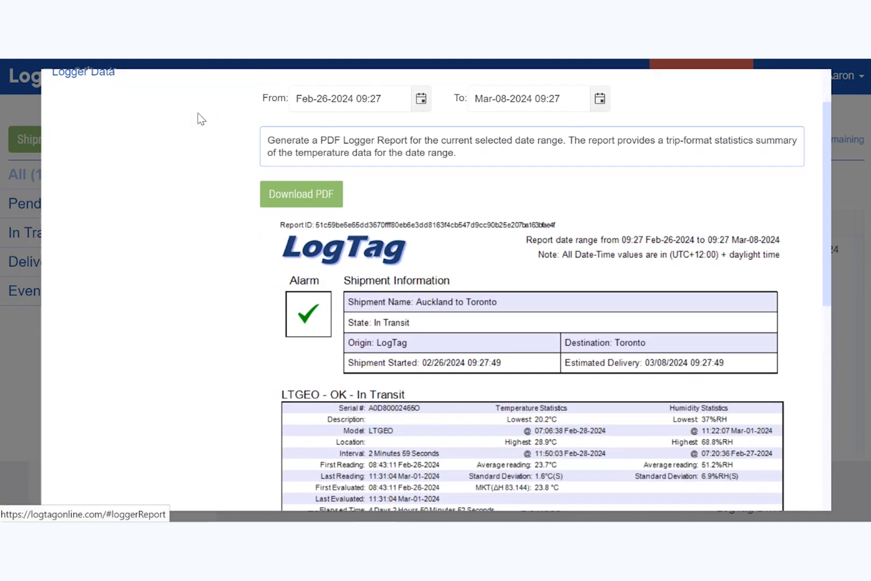
scroll(down, 3)
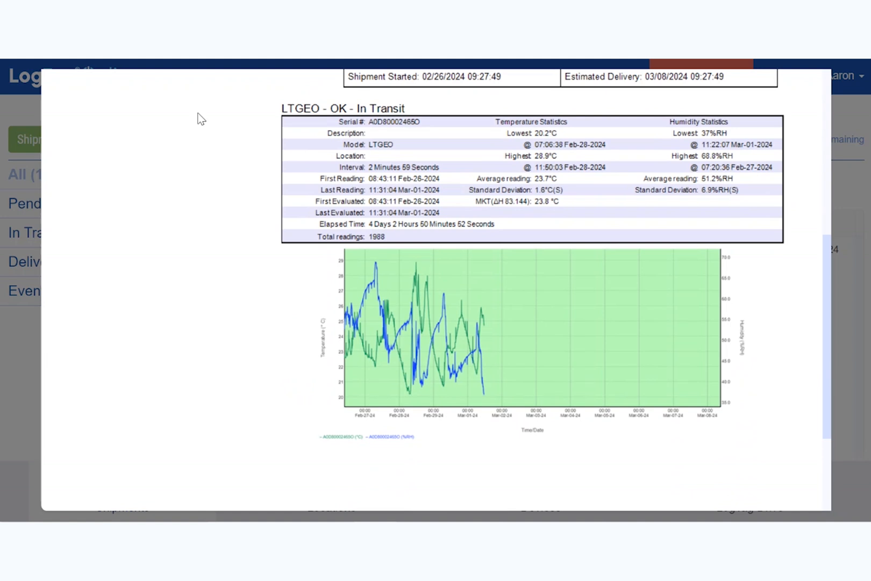
click(229, 85)
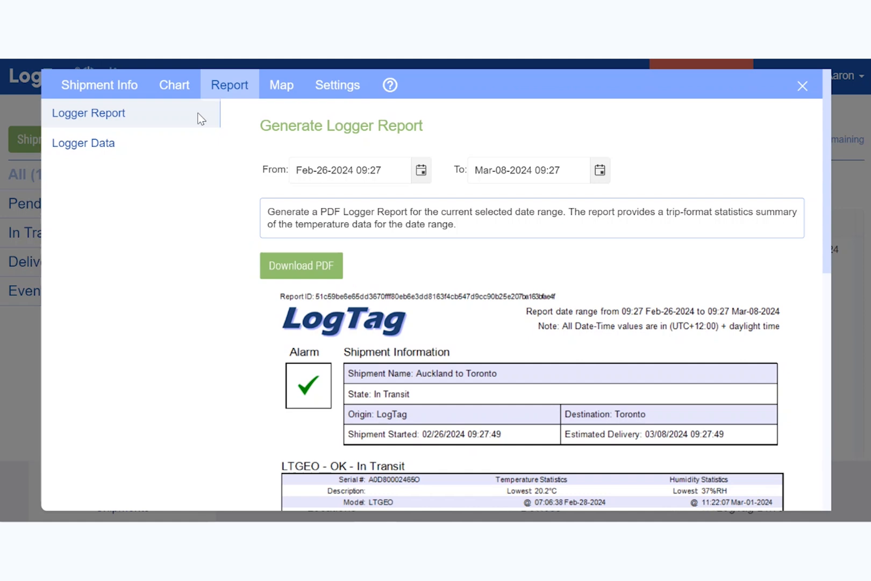
mouse_move(281, 84)
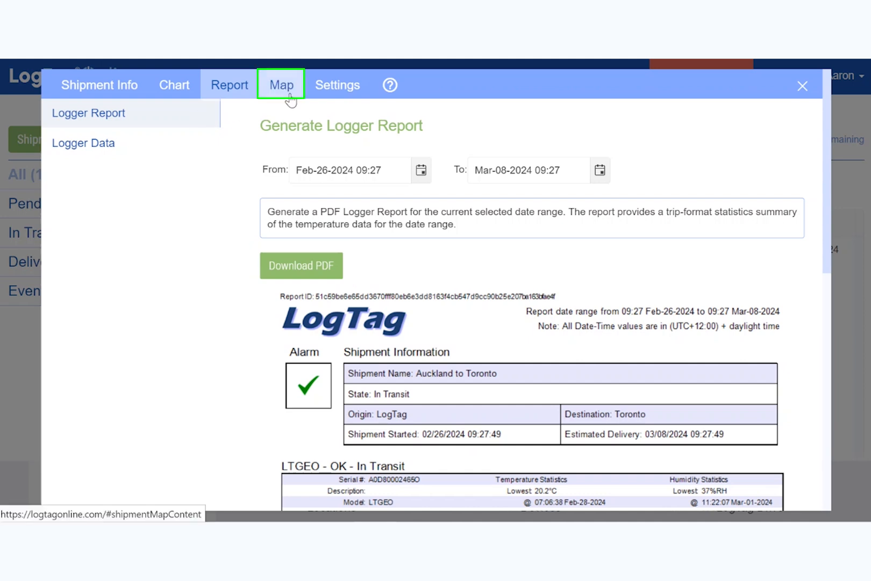
Inspect the trip history on the Map, zooming in on the origin and back out, then show Settings
click(281, 85)
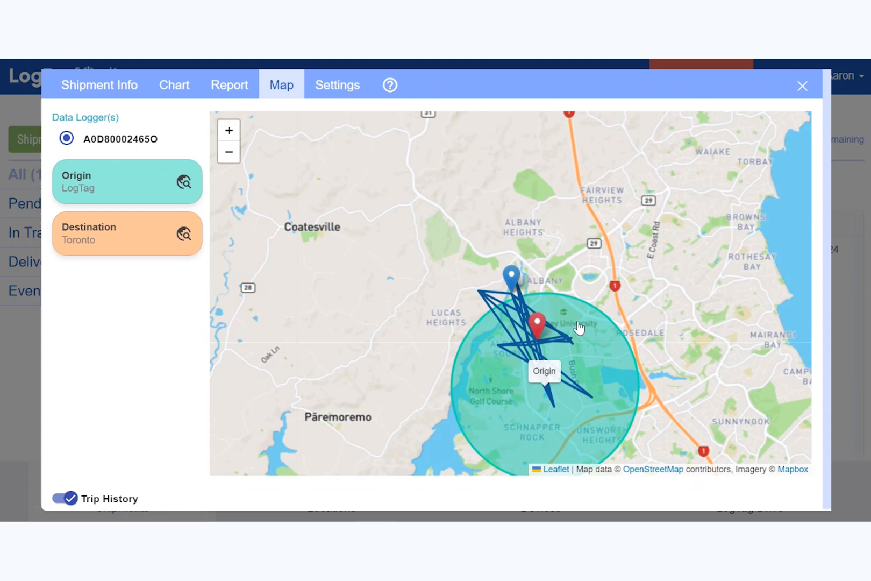
click(228, 130)
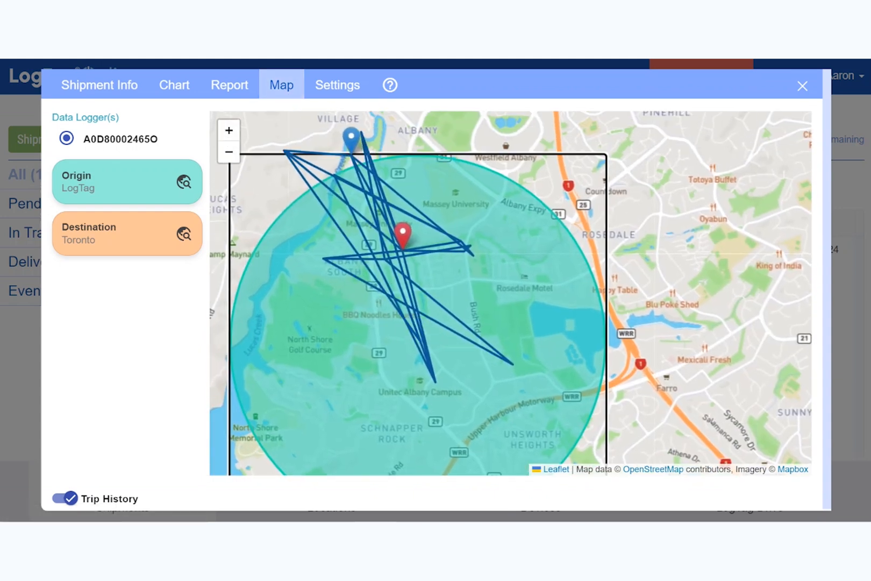
click(228, 130)
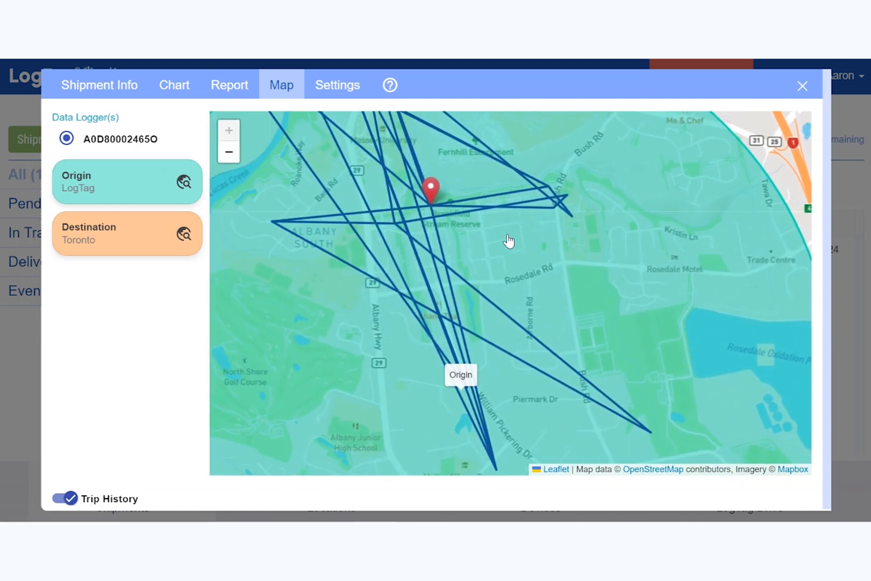
click(229, 153)
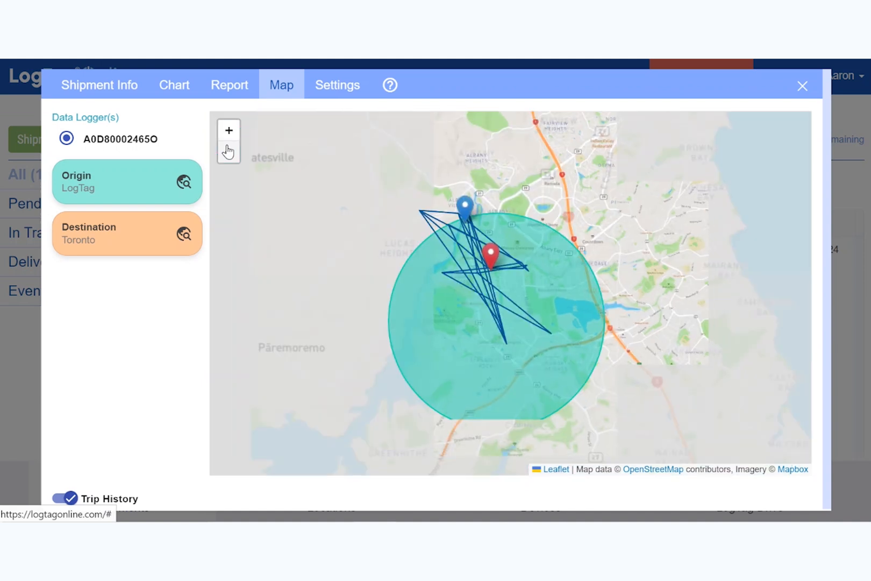
click(229, 154)
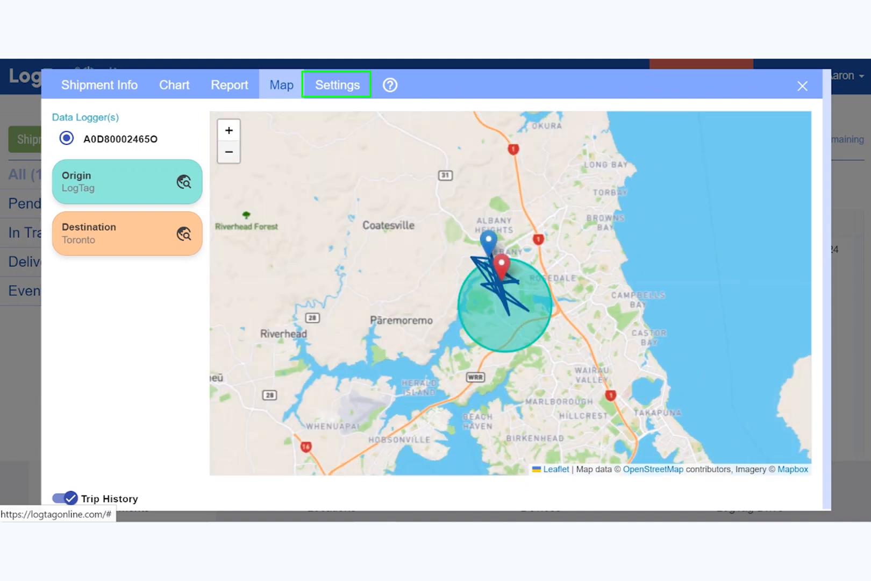
click(336, 84)
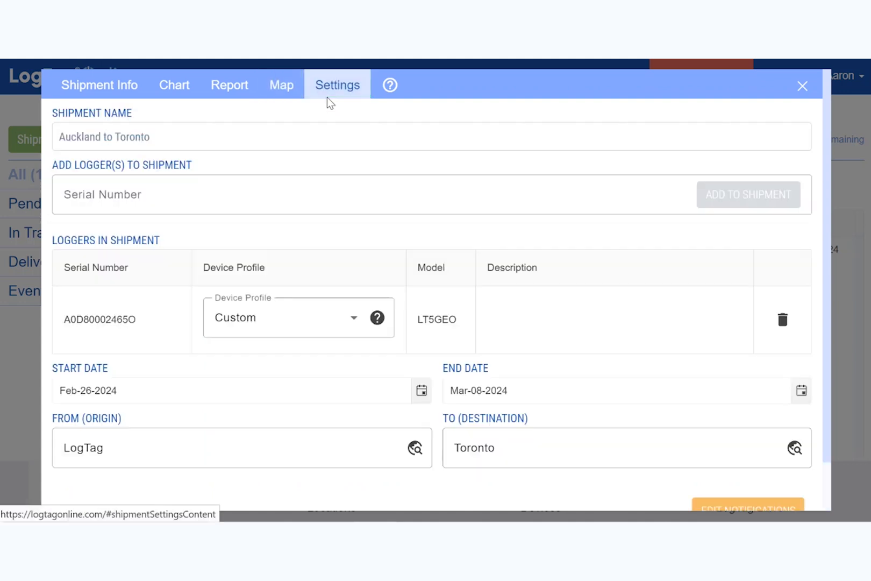